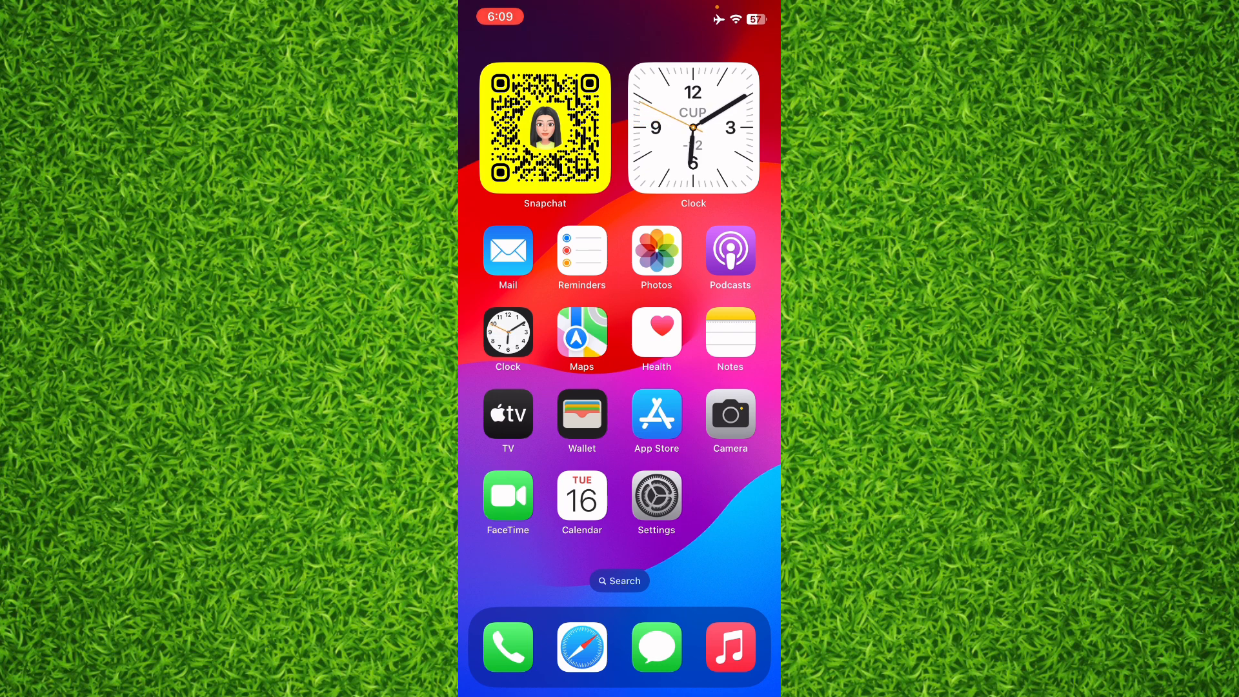
- Launch CapCut from the next home screen page to reach its project list
scroll(left, 3)
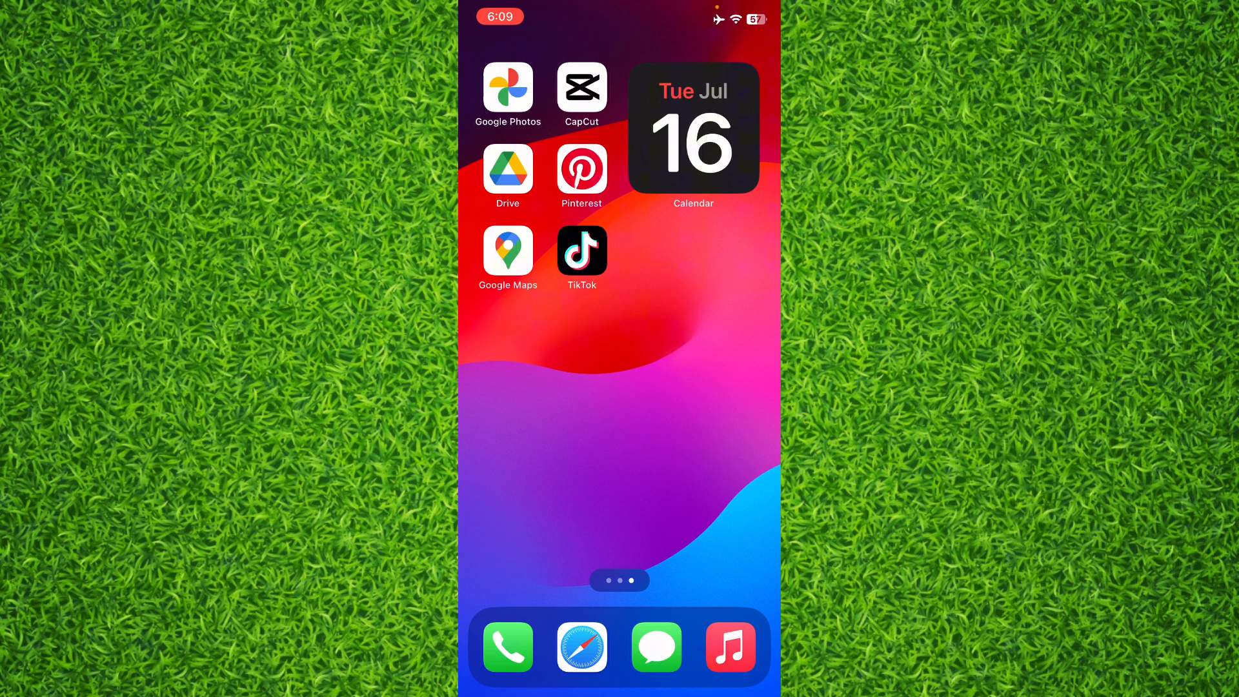
click(581, 86)
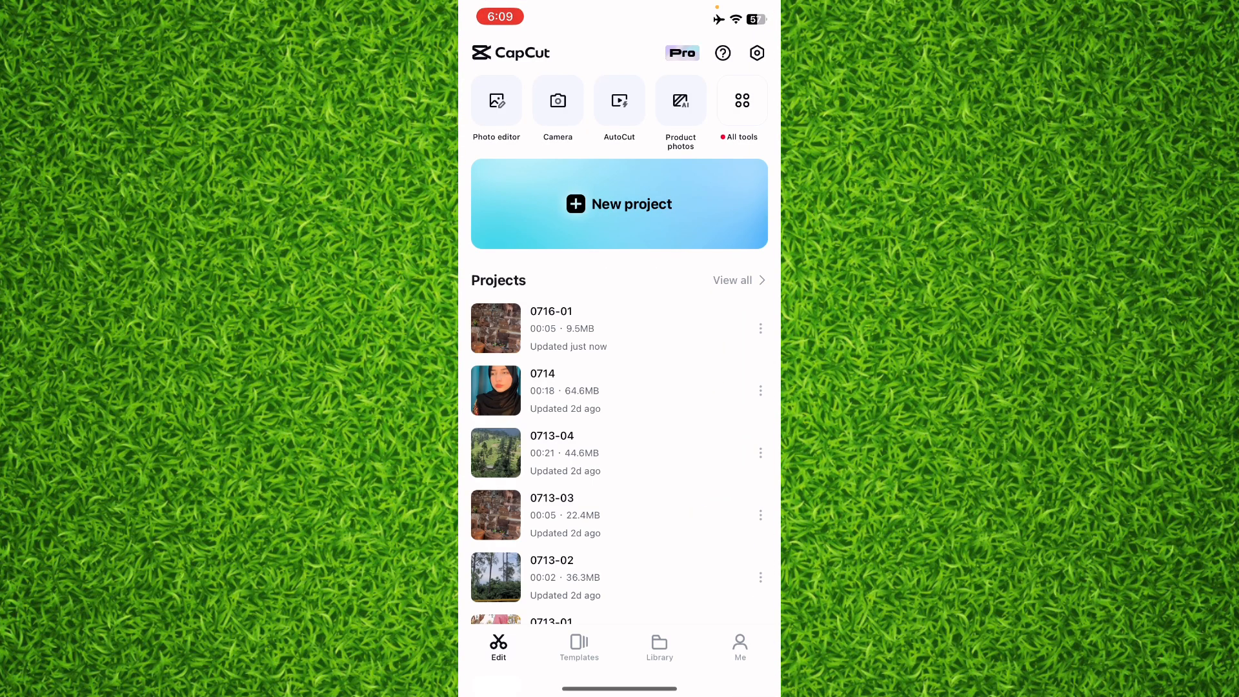
- Open project 0716-01 and bring up the Video effects gallery from Effects
click(496, 328)
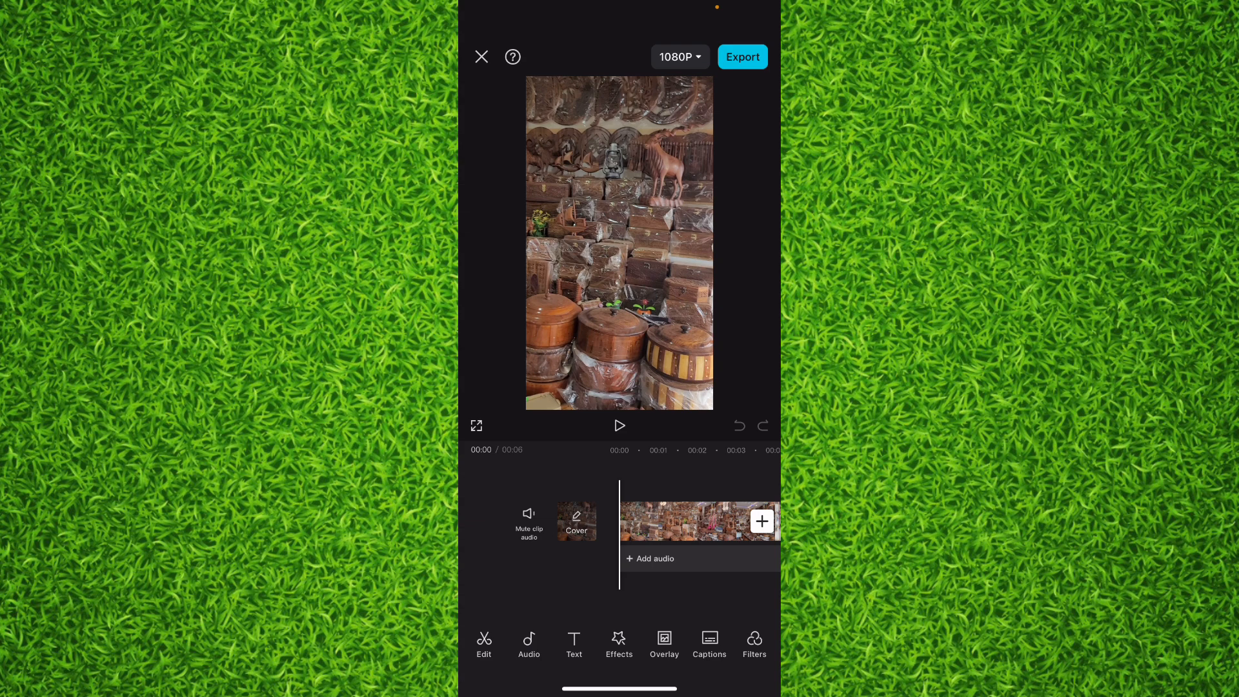
click(619, 643)
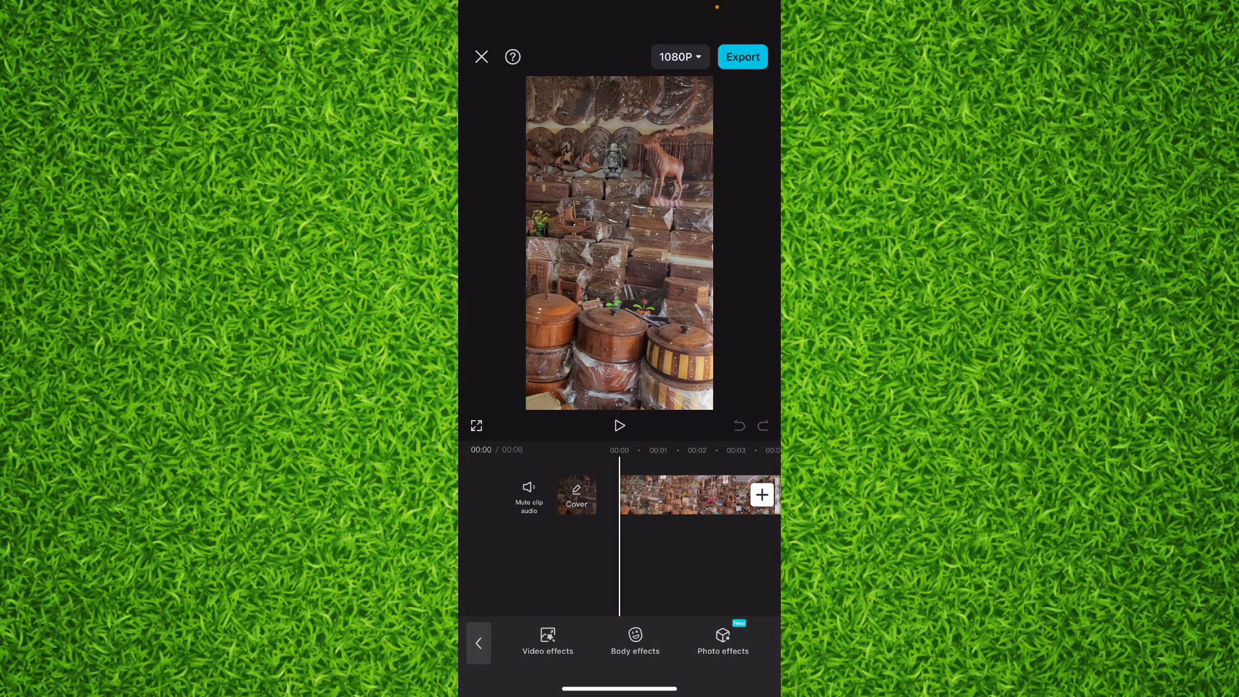
click(547, 641)
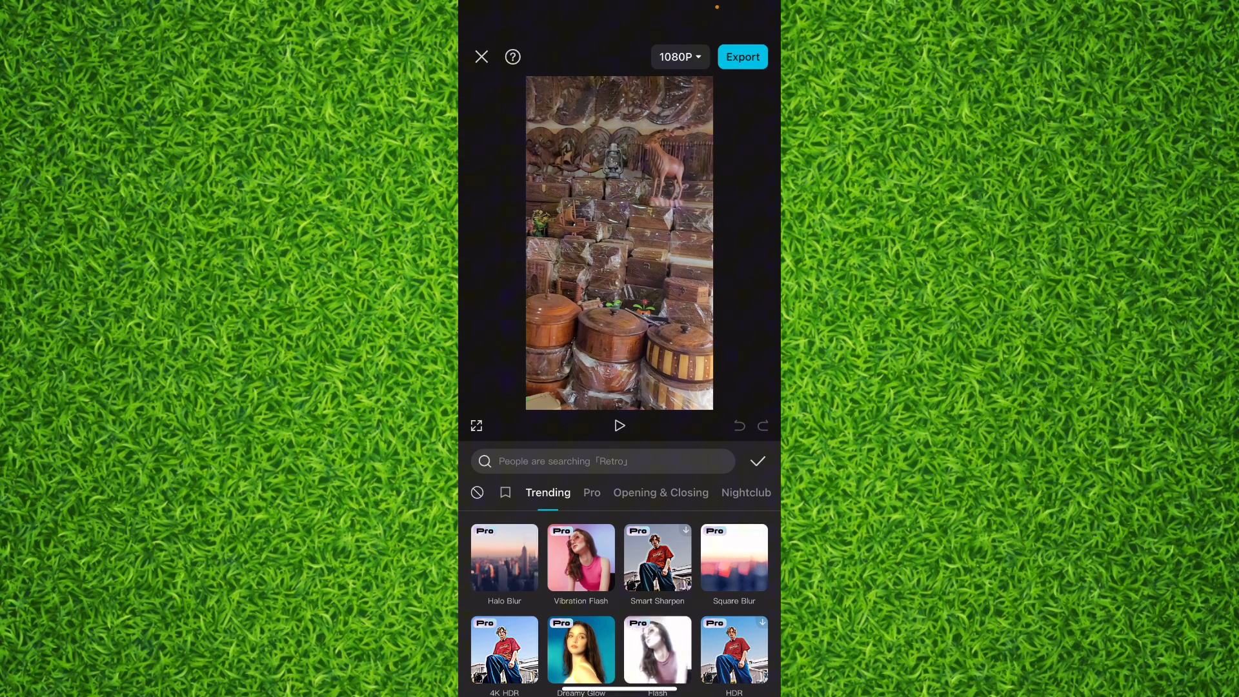
- Preview Halo Blur, then Flash, and apply Flash as an effect layer on the clip
click(505, 558)
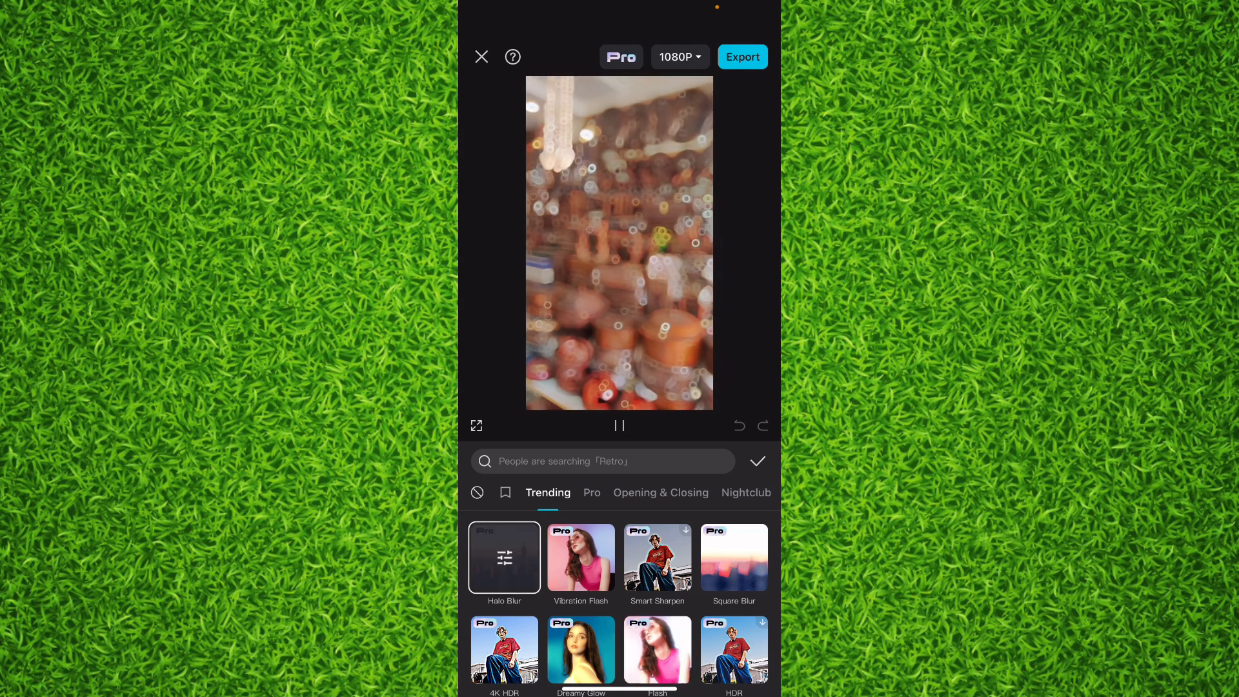
click(619, 427)
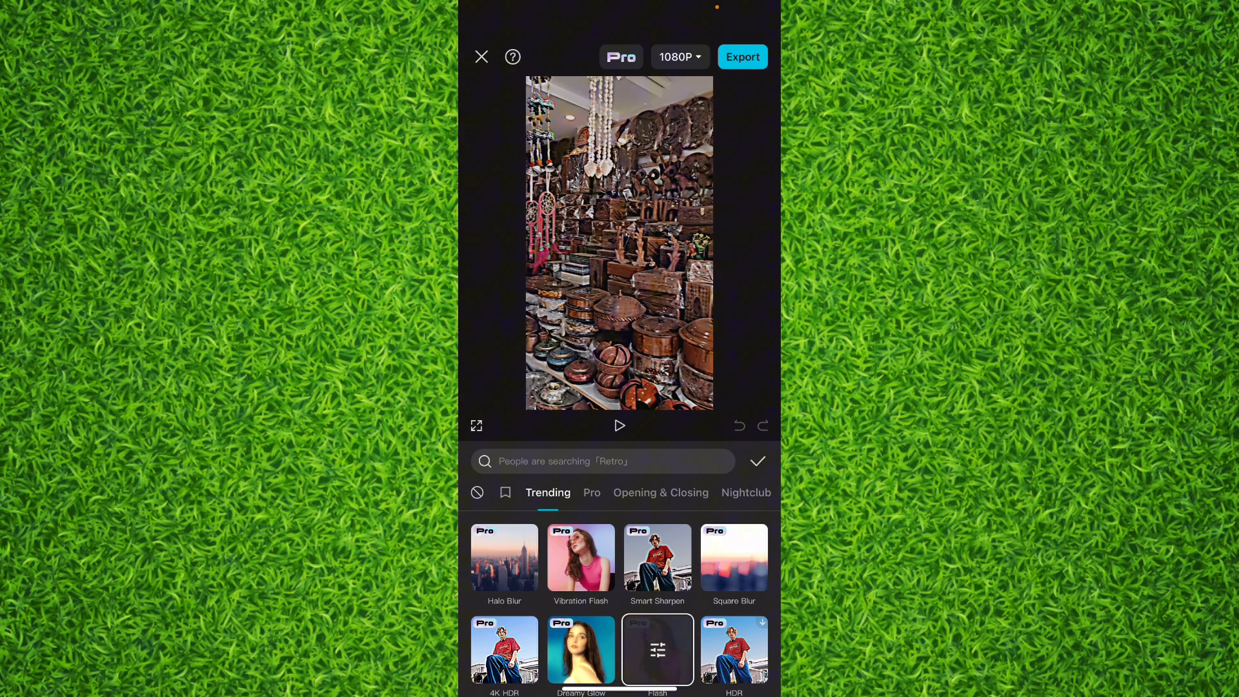
click(619, 426)
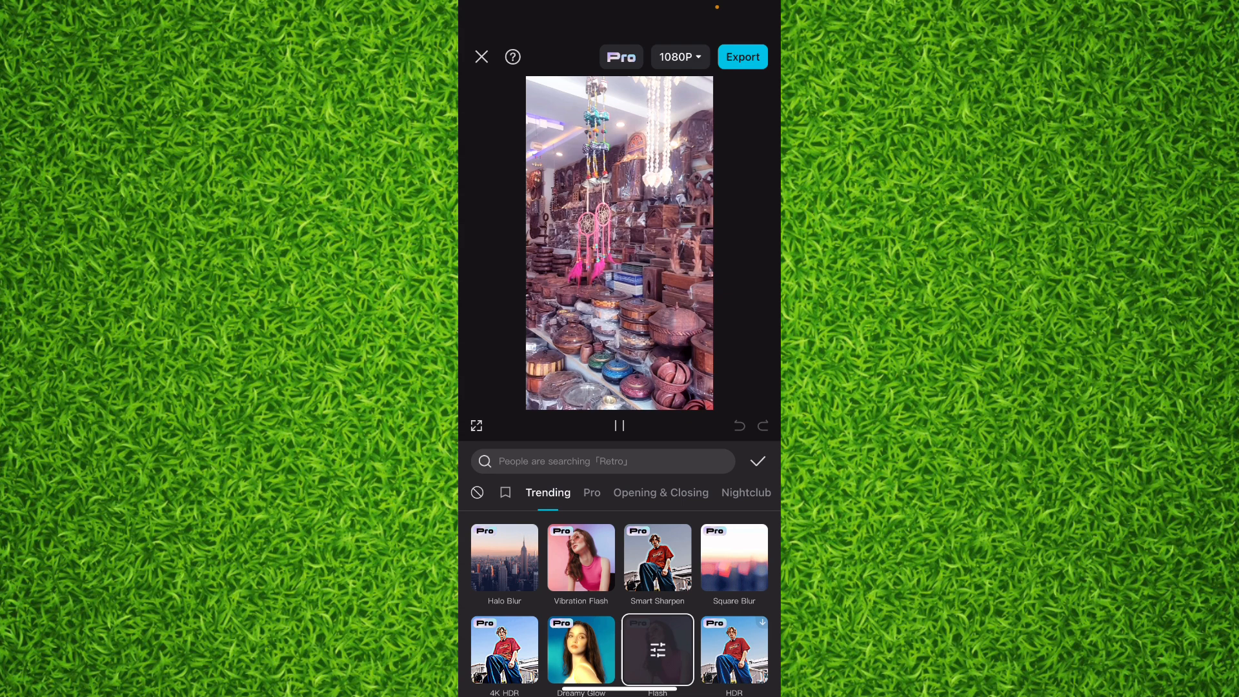
click(601, 460)
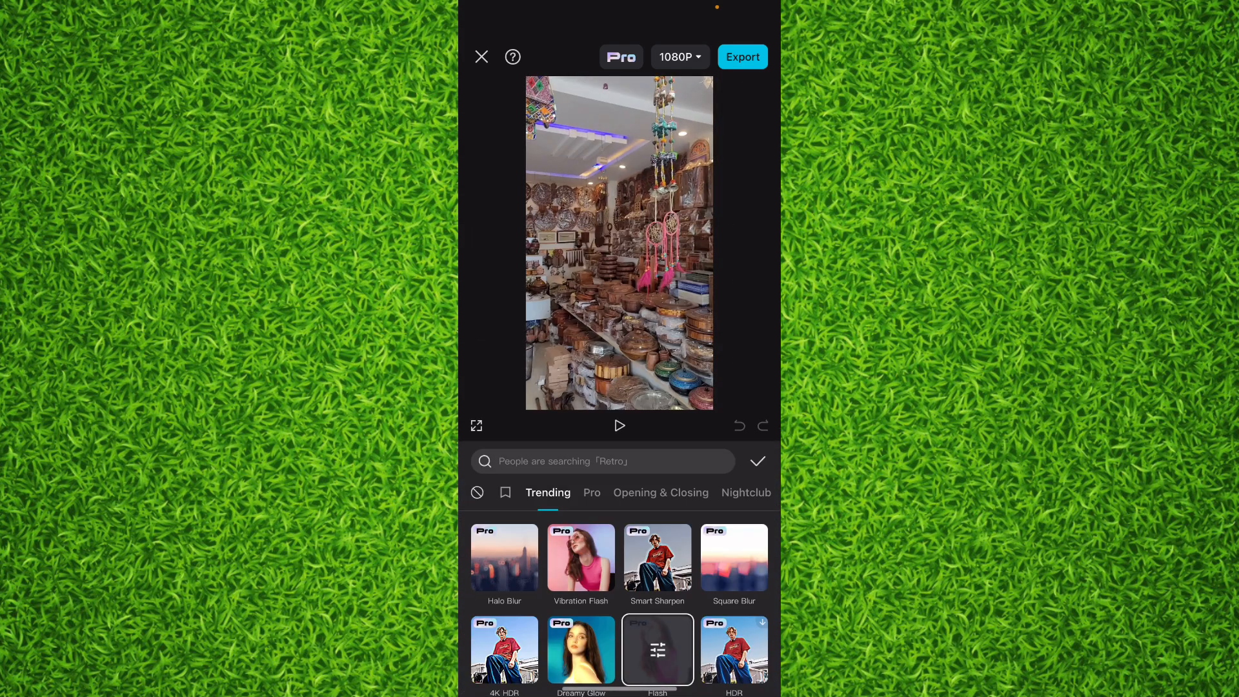
click(620, 426)
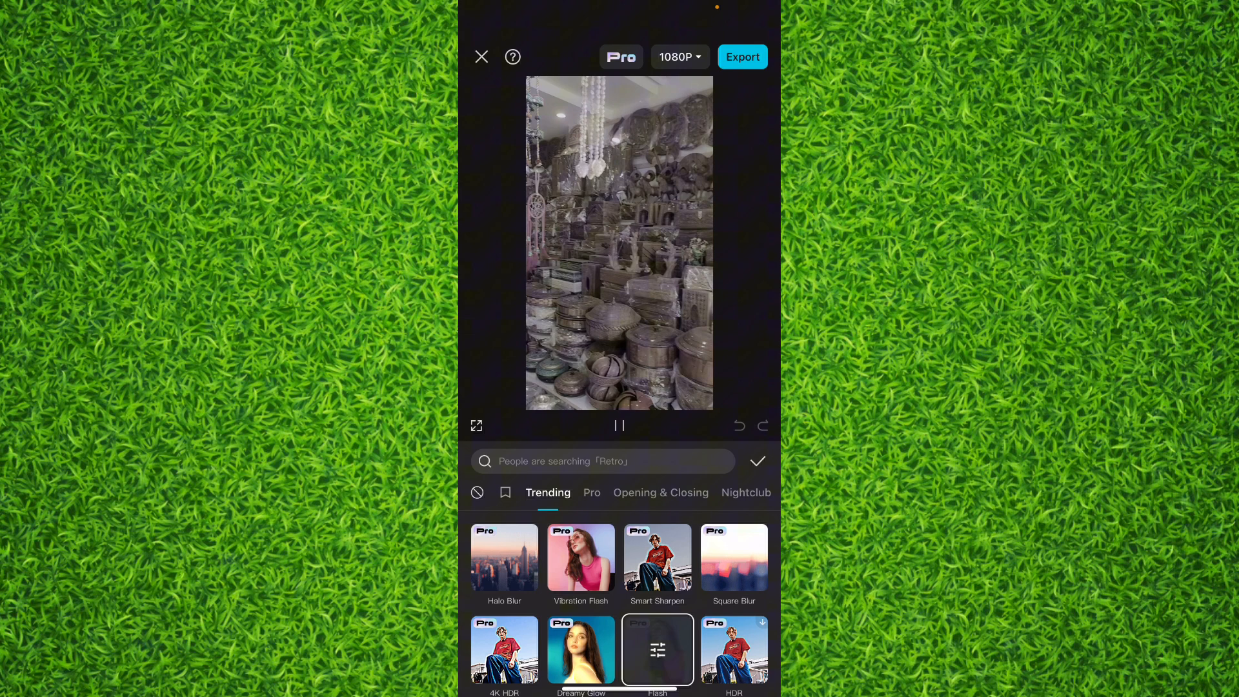
click(618, 426)
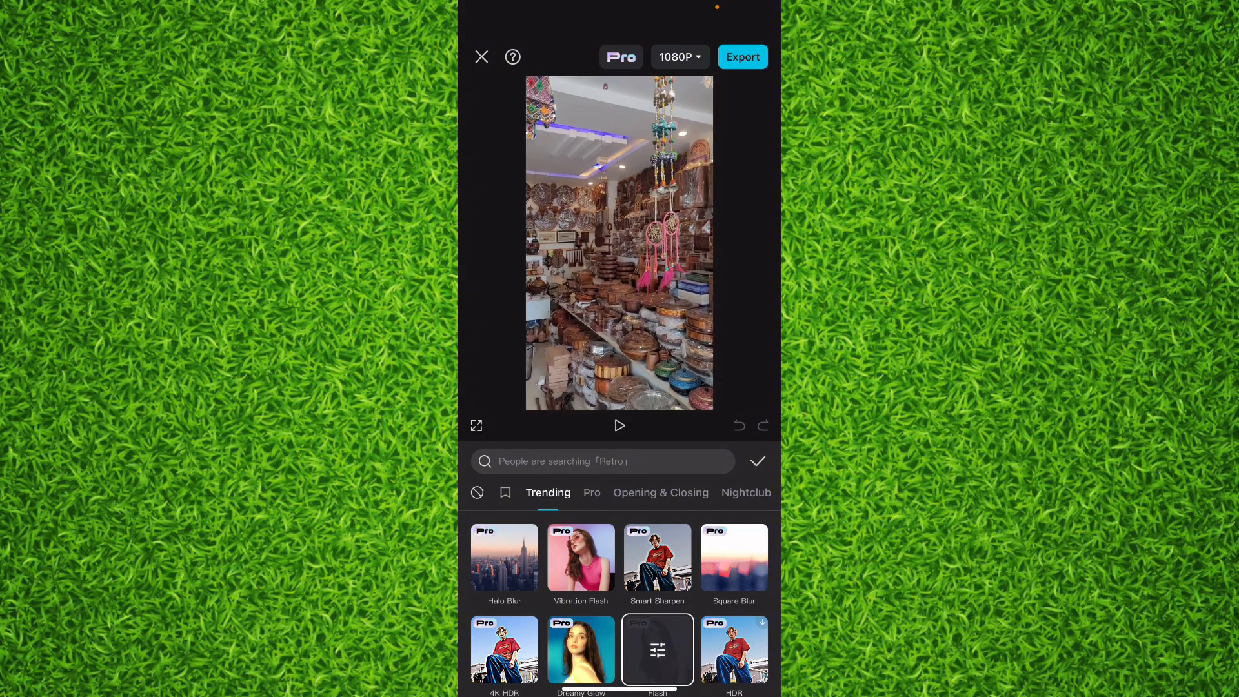
click(657, 651)
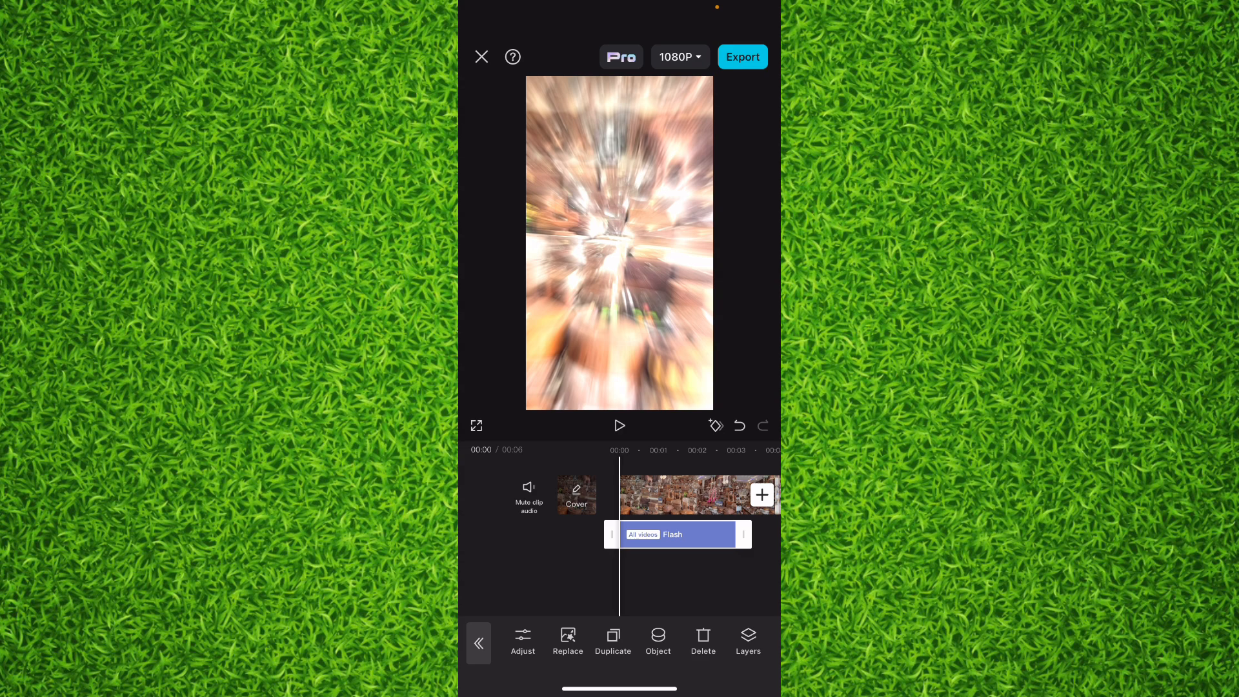
click(620, 424)
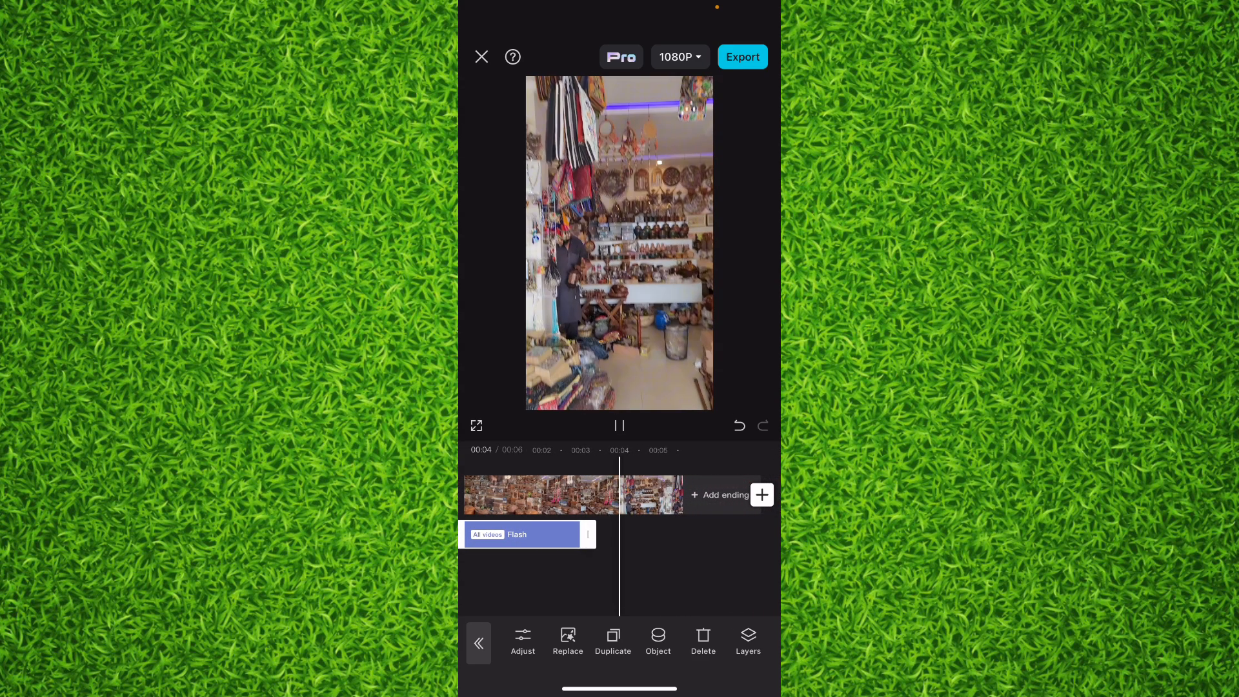
click(618, 424)
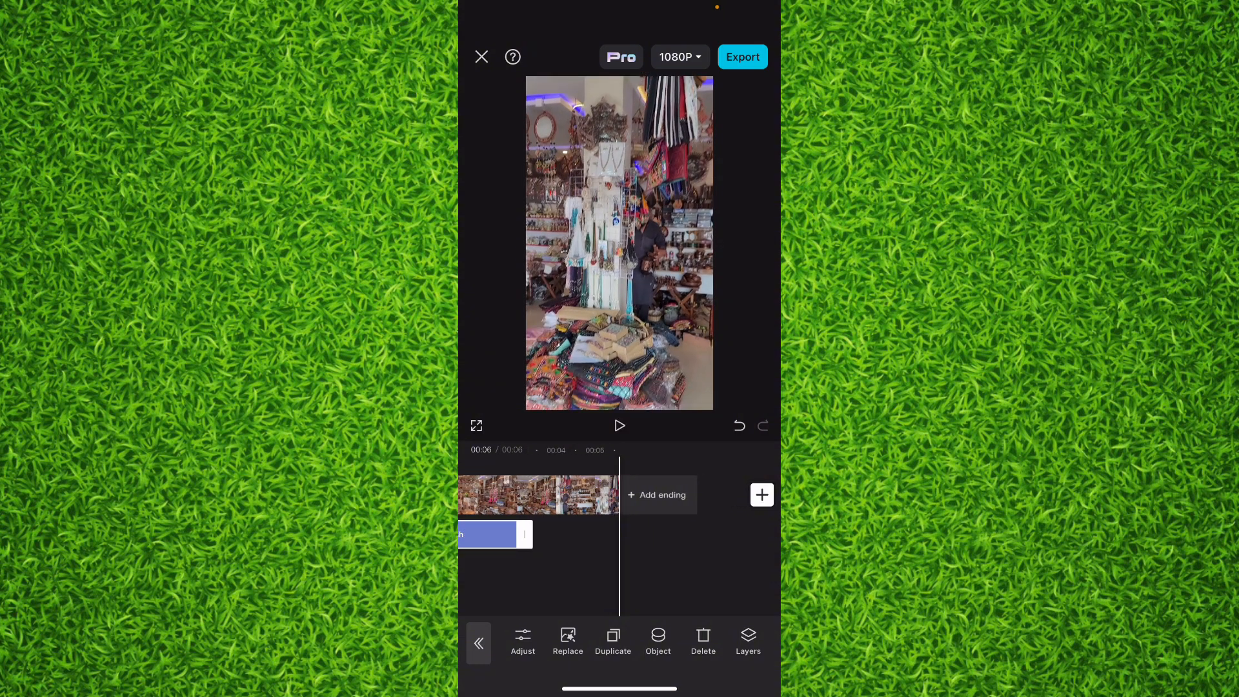